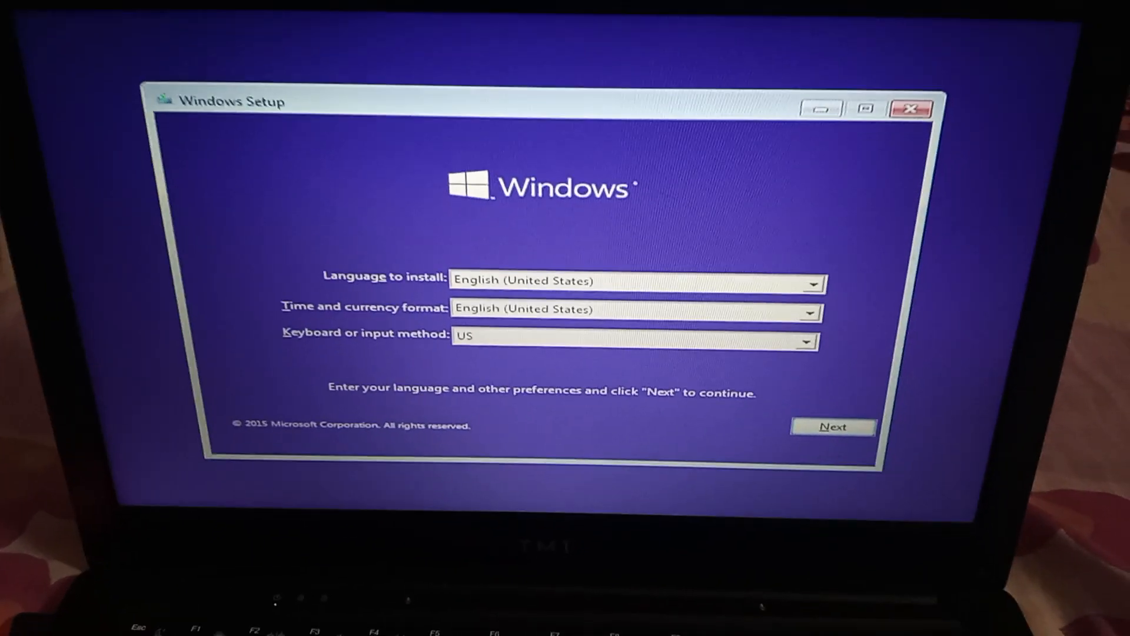
Step: Keep English (United States) language and format with the US keyboard, and continue
left_click(833, 427)
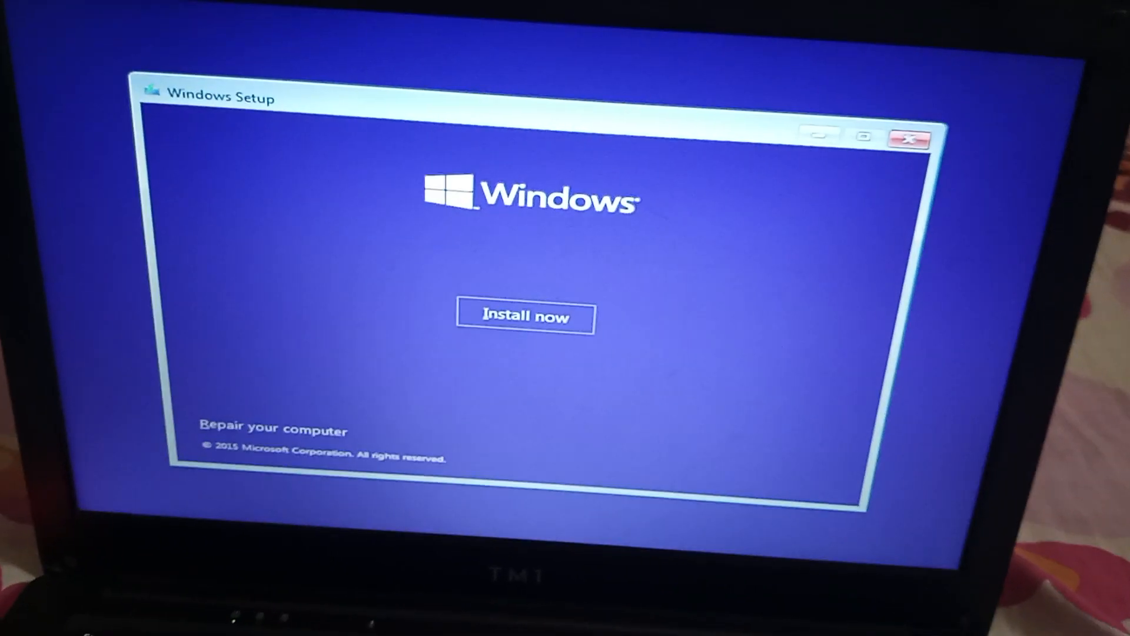
Step: Choose Install now to start setup instead of repairing the computer
left_click(526, 317)
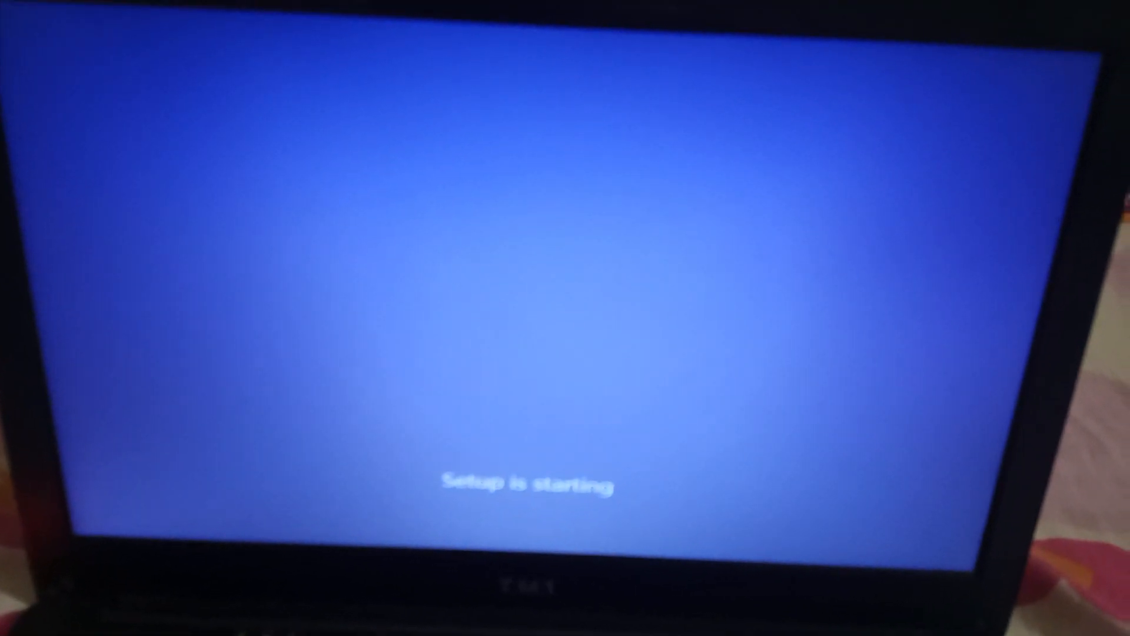